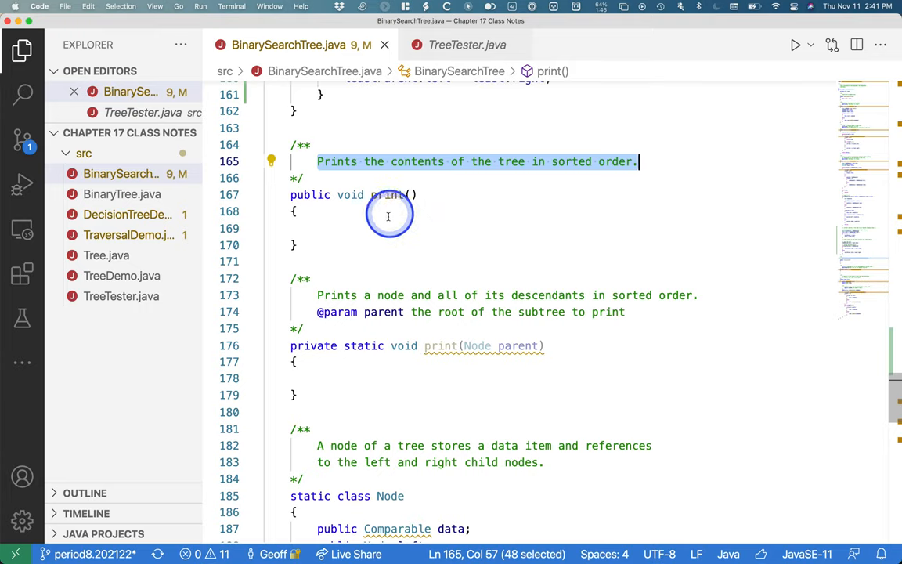
Step: Review the private print(Node parent) helper's header and its descendants comment
left_click(386, 228)
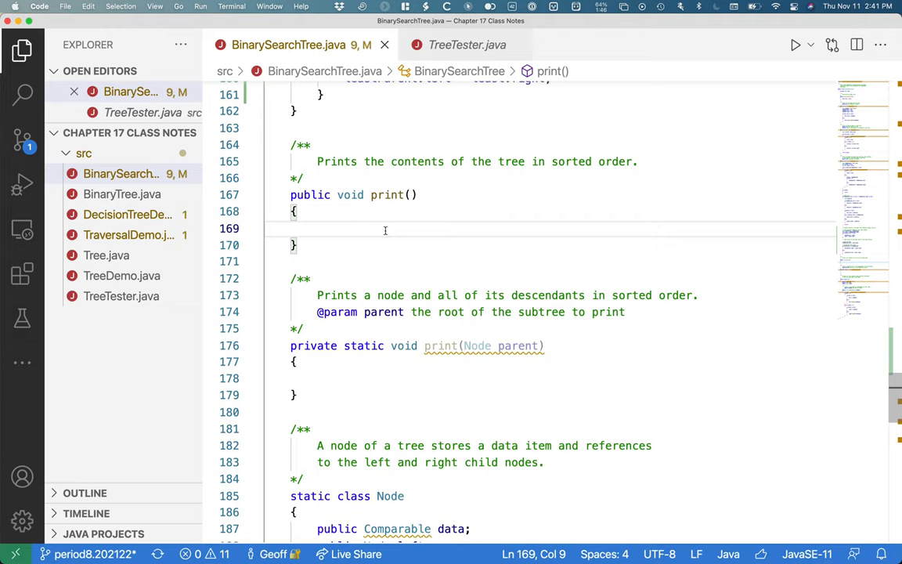
mouse_move(473, 224)
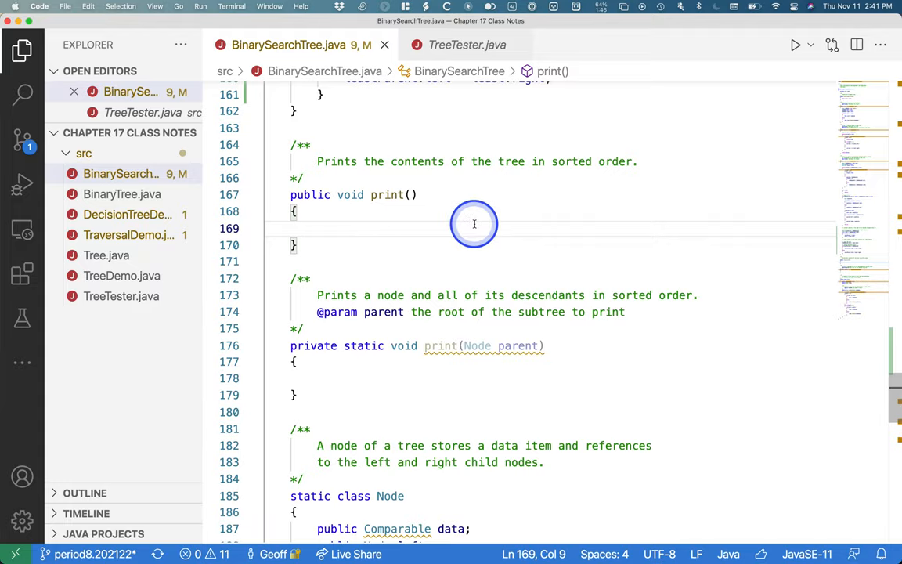
mouse_move(456, 327)
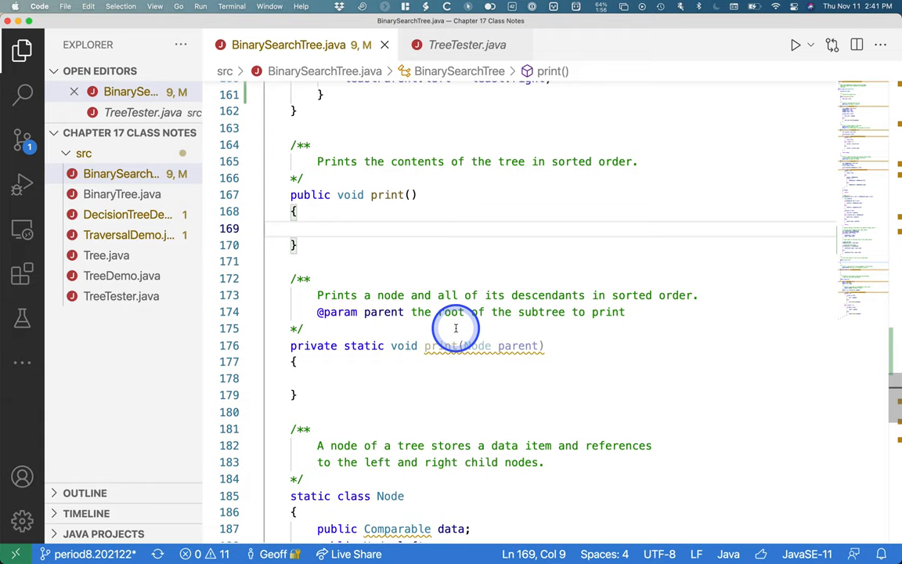
mouse_move(421, 246)
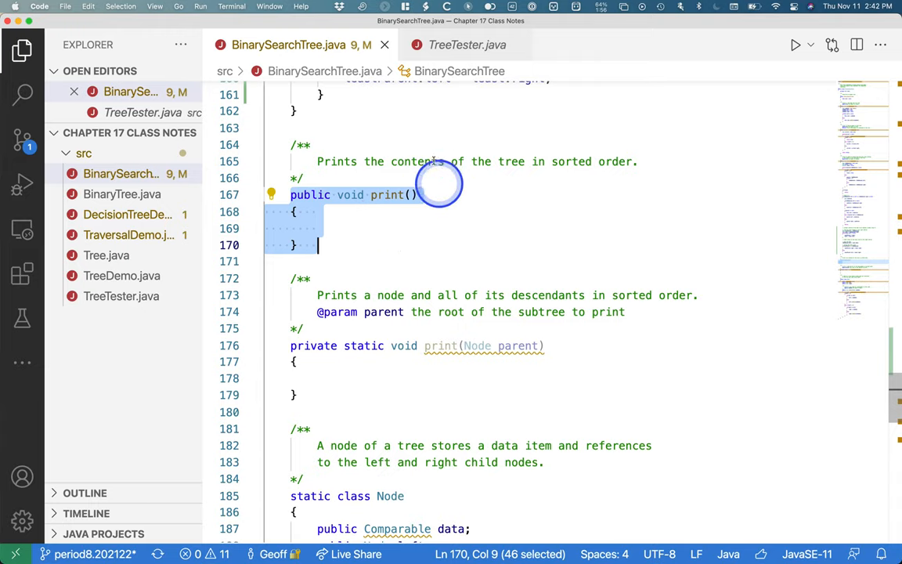
left_click(293, 346)
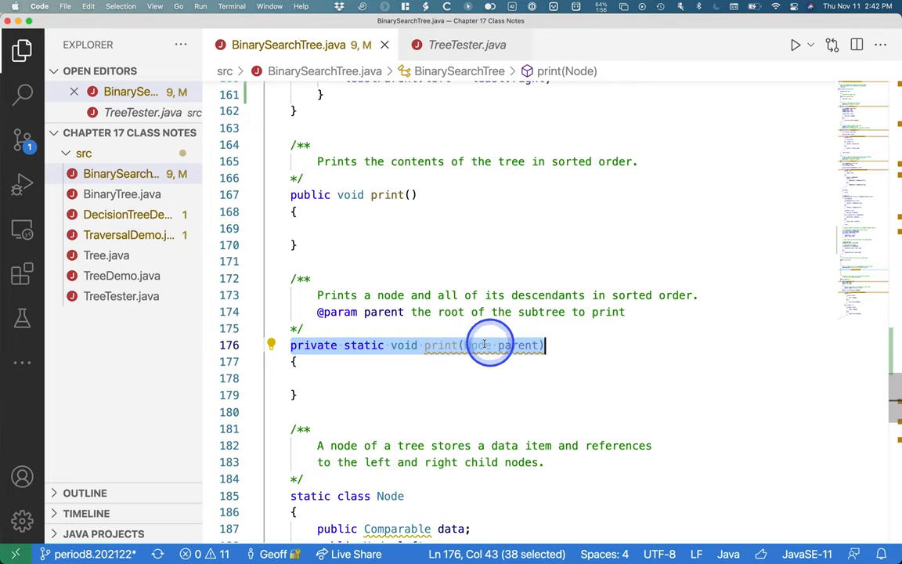
left_click(464, 346)
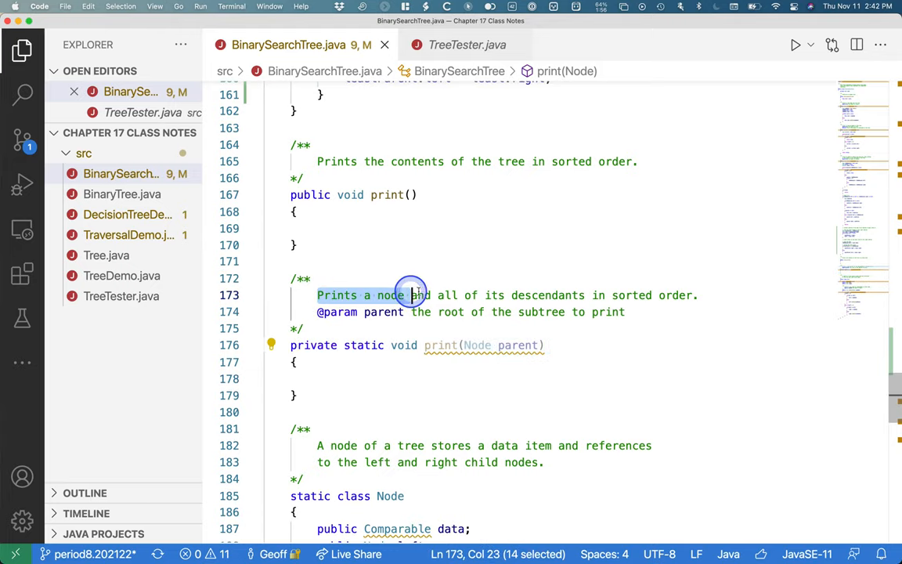
double_click(548, 294)
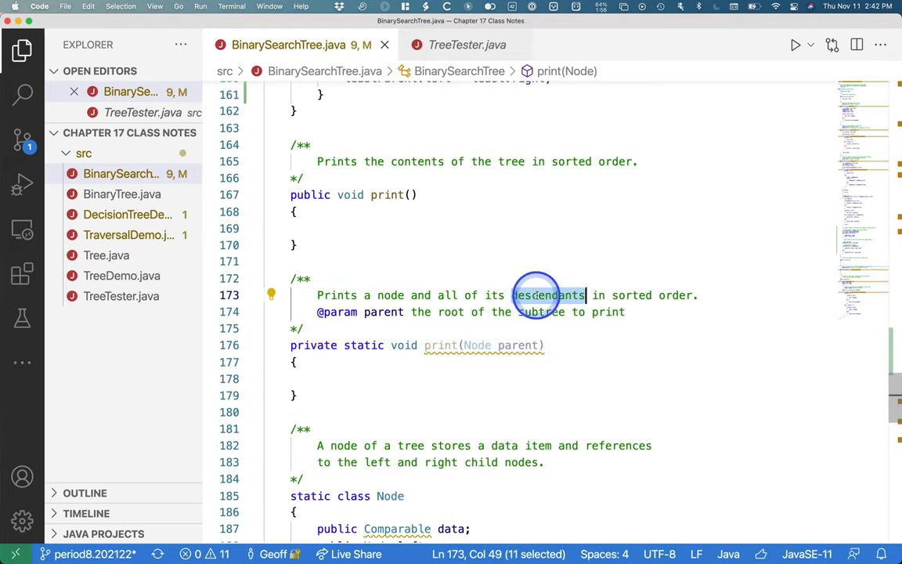
left_click(695, 295)
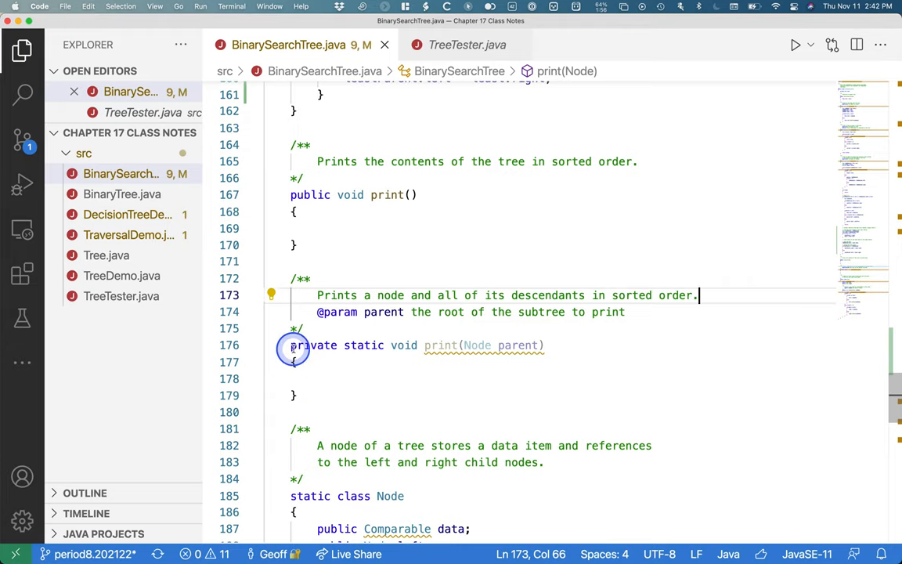
Step: Have public print() call print(this.root) followed by System.out.println()
left_click(322, 229)
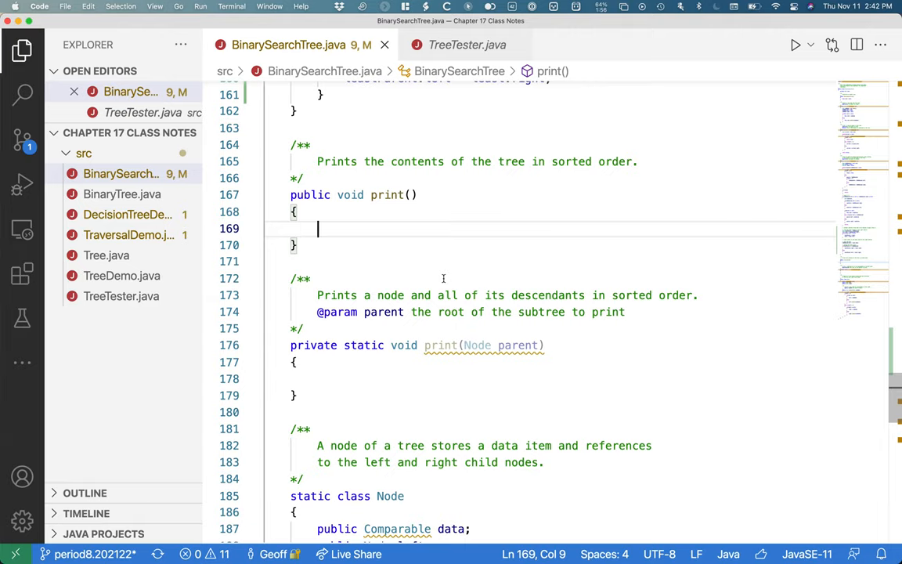
type("print(this.root);")
type("System.out.println();")
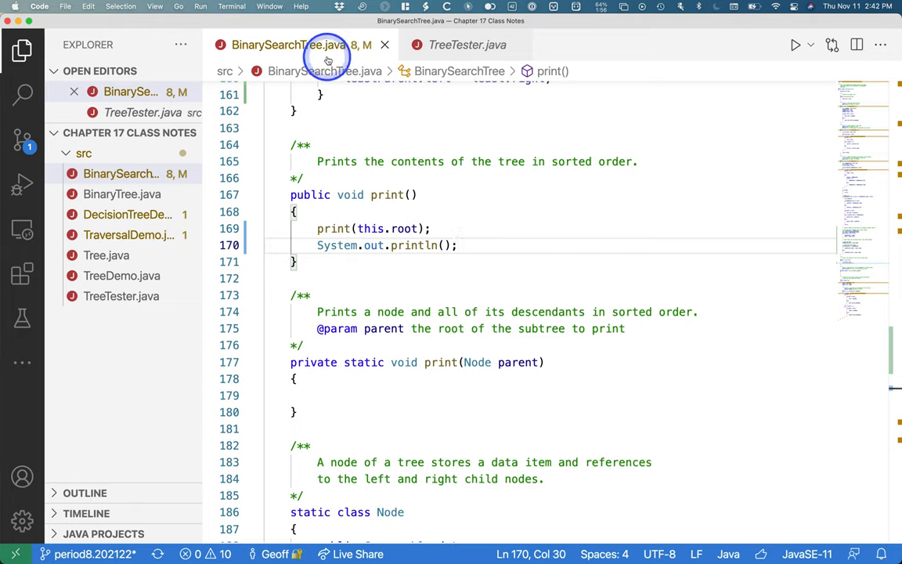
left_click(343, 394)
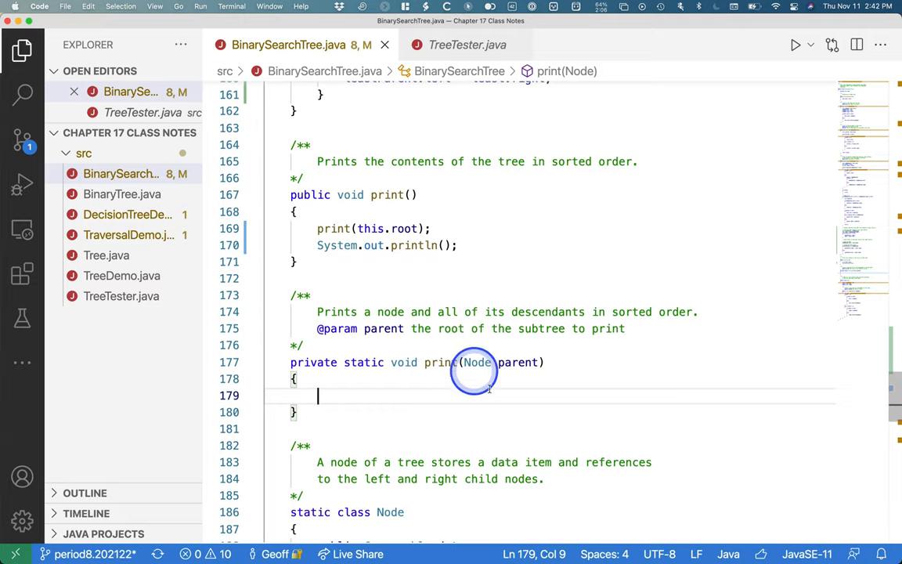
mouse_move(414, 414)
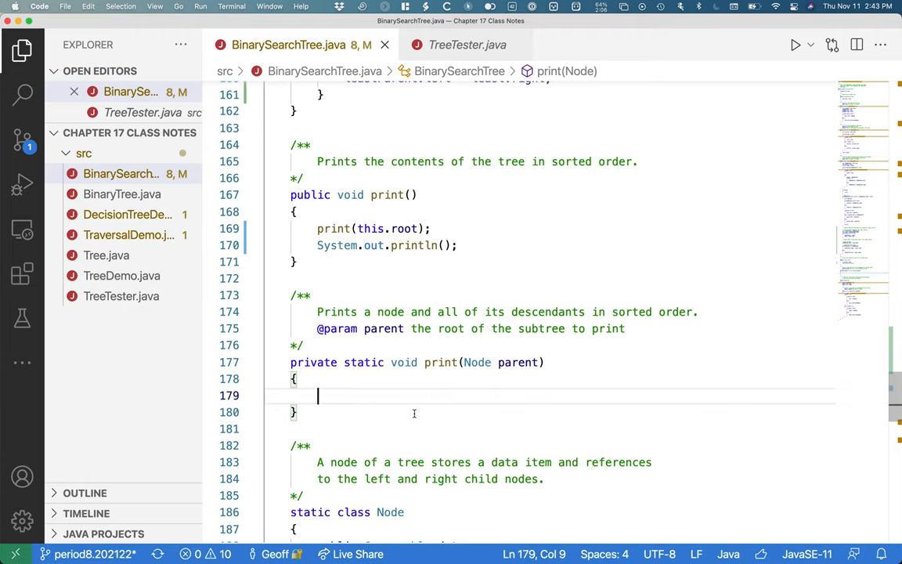
Step: Add the base case if(parent == null) { return; } at the start of the helper
type("if")
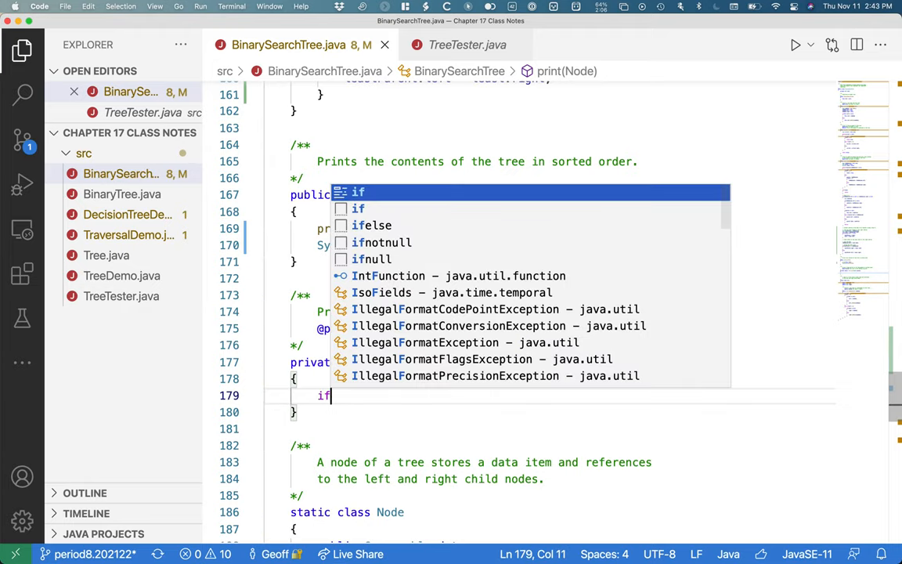
type("(parent == null")
type("{")
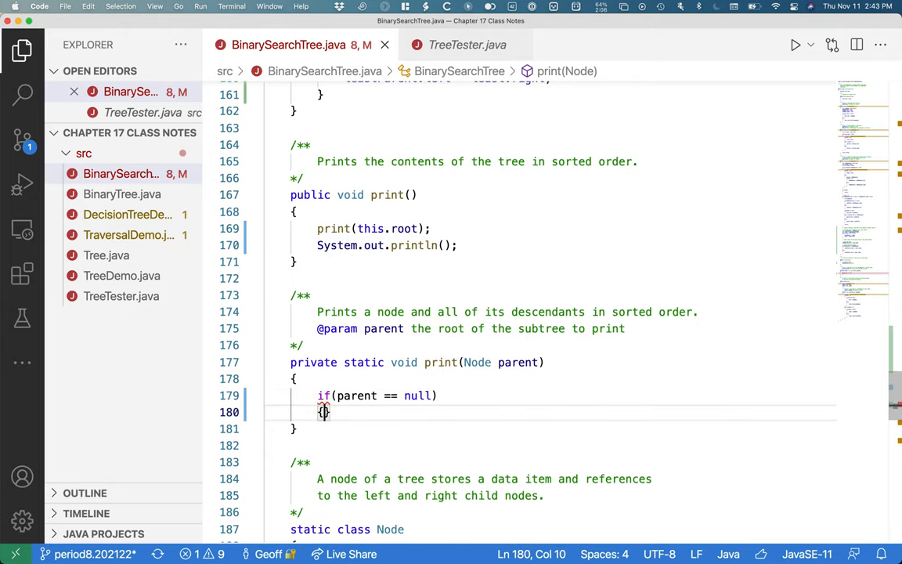
type("return;")
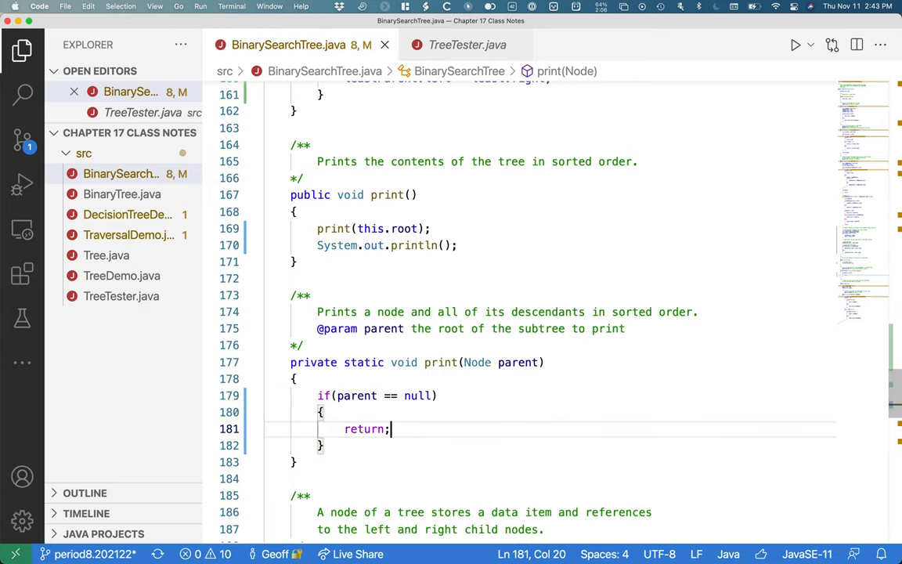
left_click(587, 407)
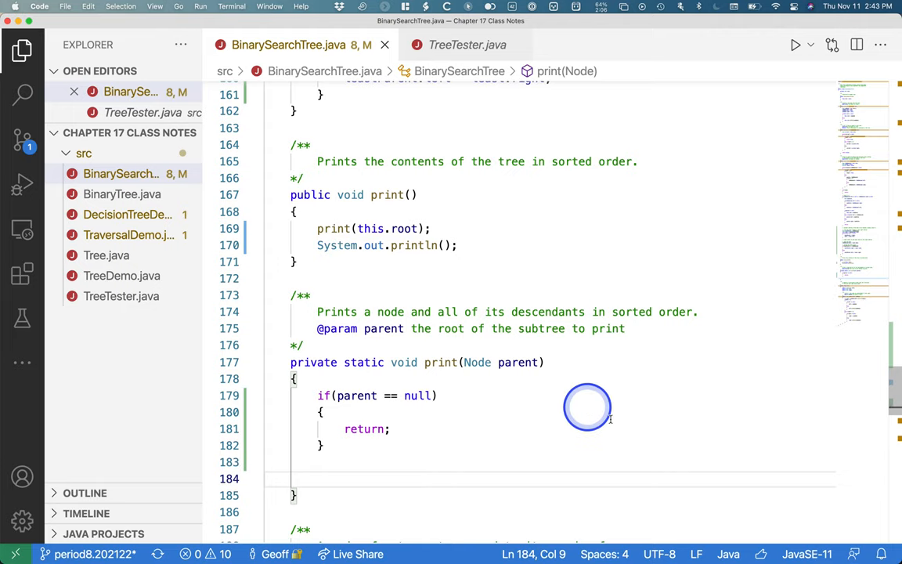
scroll("down", 3)
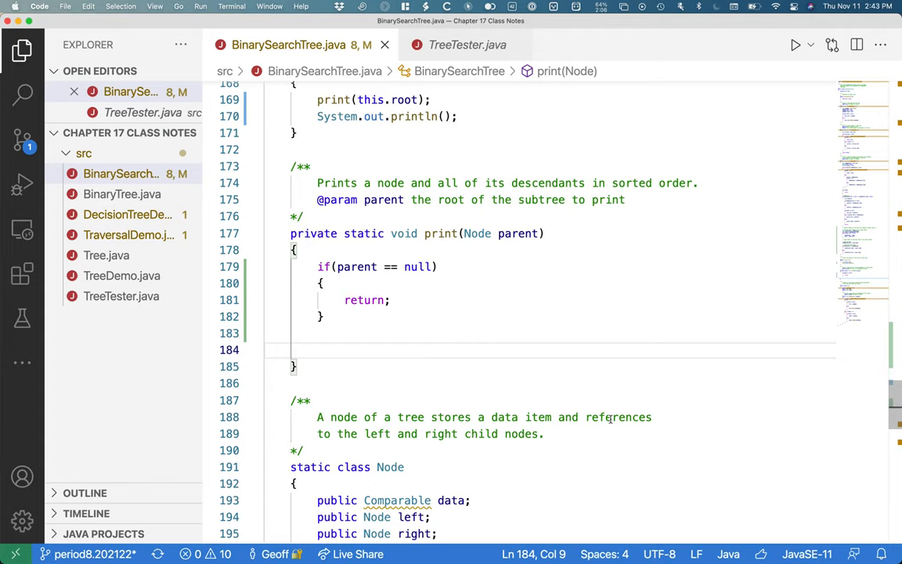
Step: Recurse on parent.left, print parent.data plus a space, then recurse on parent.right
type("print(parent.")
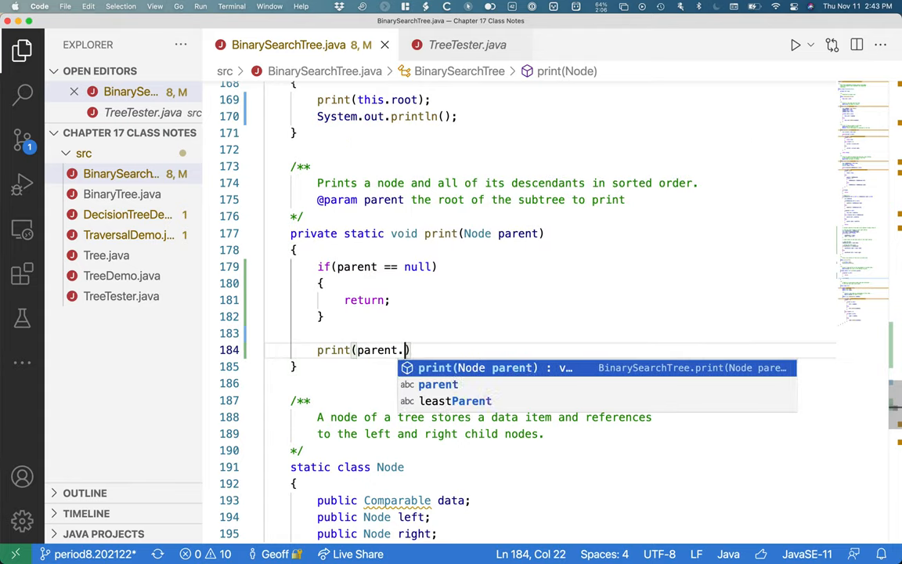
type("left);")
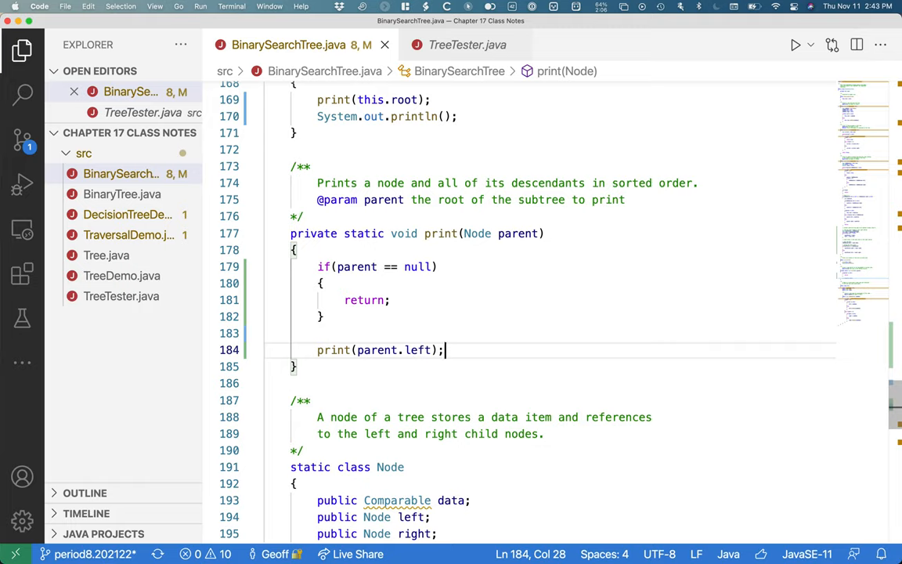
key("Return")
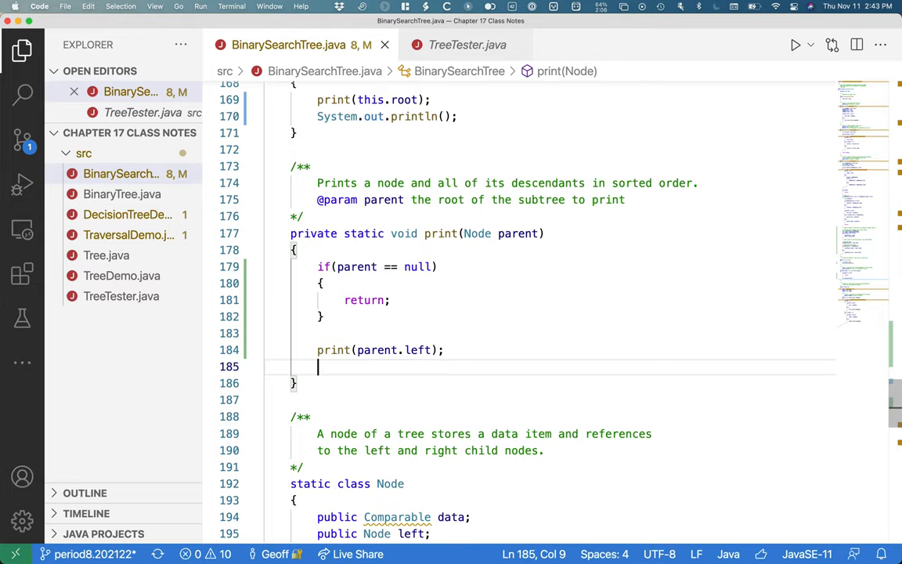
type("System.out.println(parent.data + \" \");")
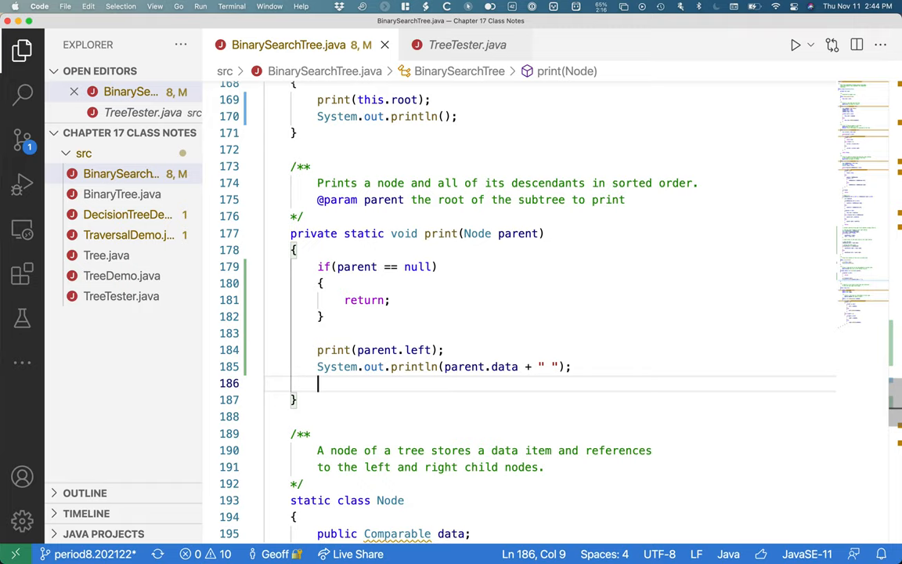
type("print(parent.right);")
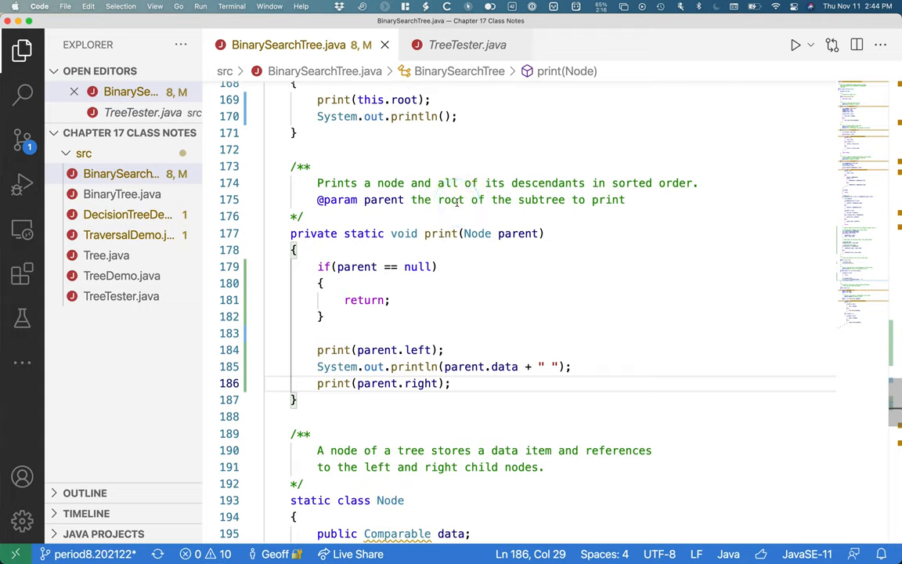
mouse_move(429, 160)
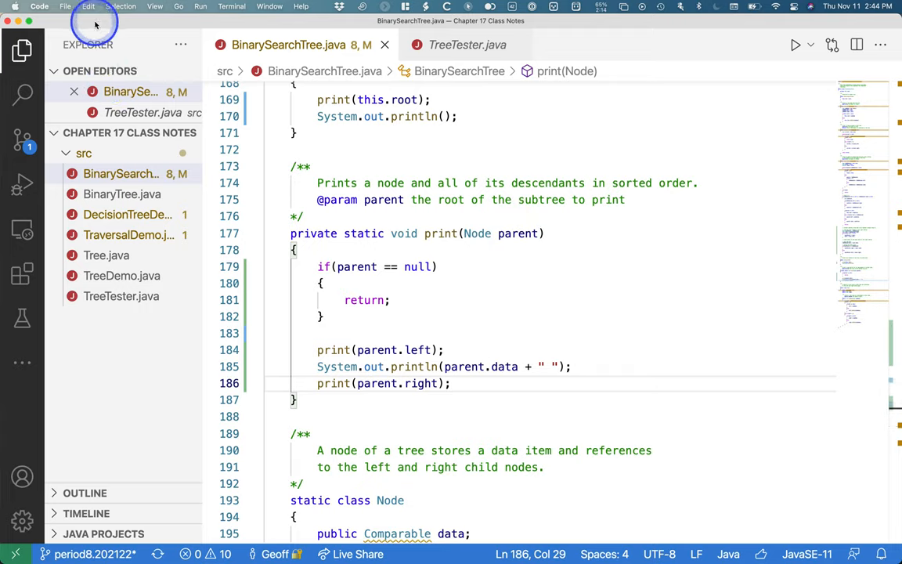
mouse_move(102, 53)
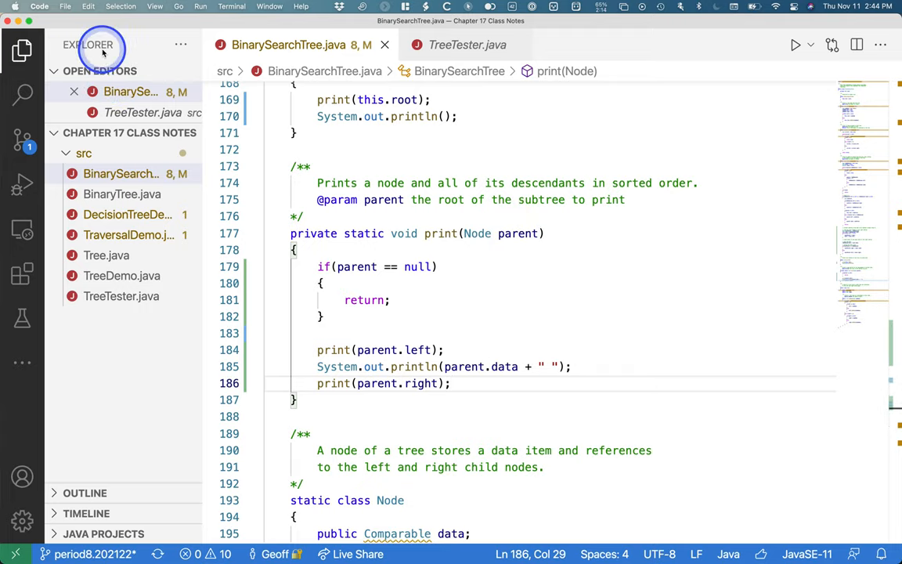
mouse_move(88, 44)
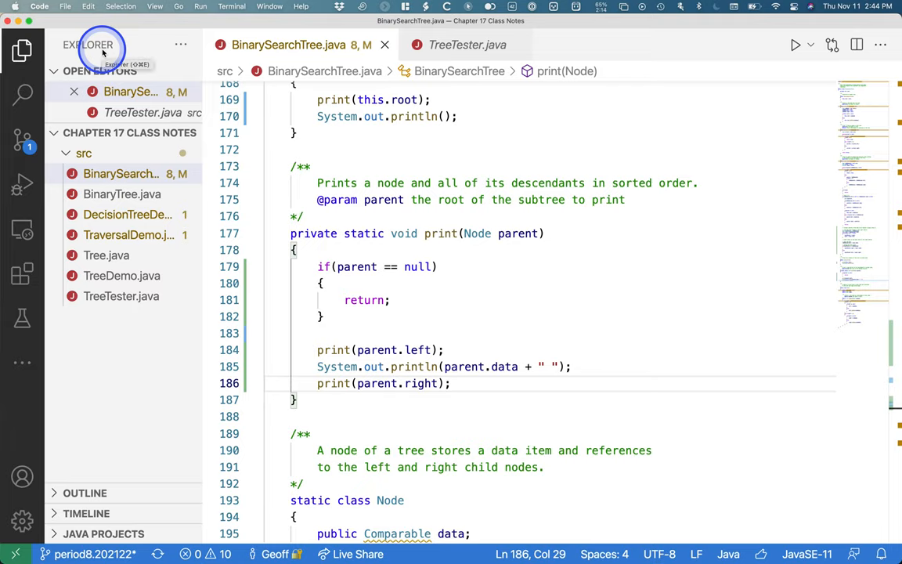
Step: Check the File menu, confirming Auto Save is already on for BinarySearchTree.java
left_click(66, 6)
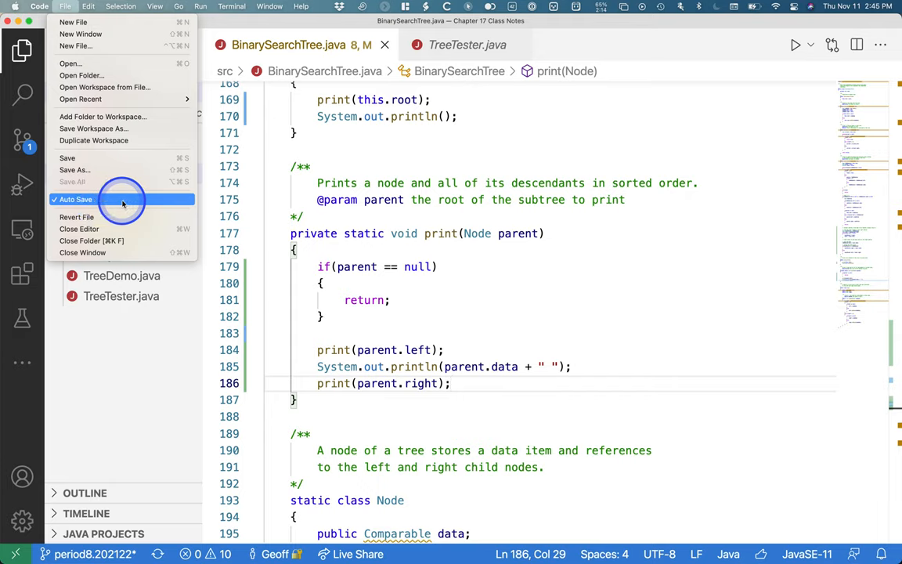
mouse_move(132, 199)
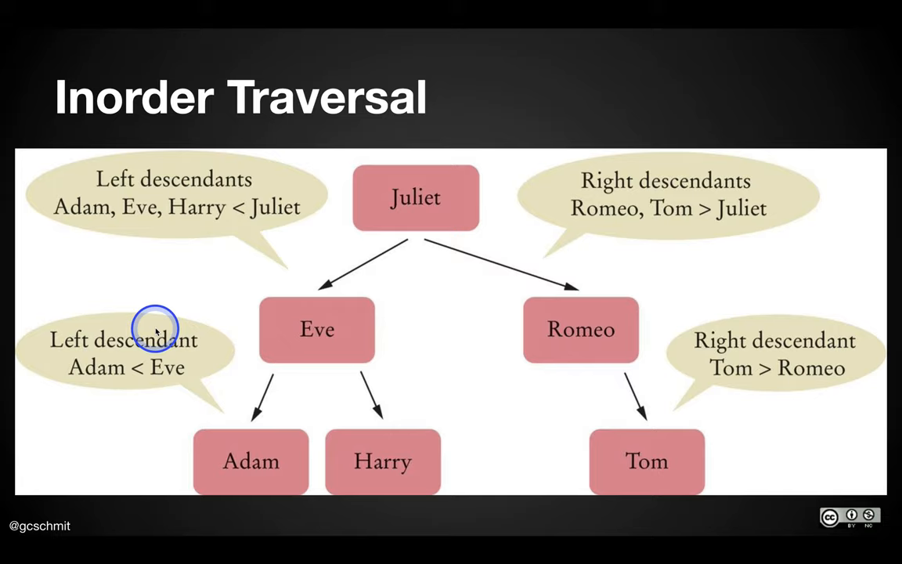
mouse_move(274, 446)
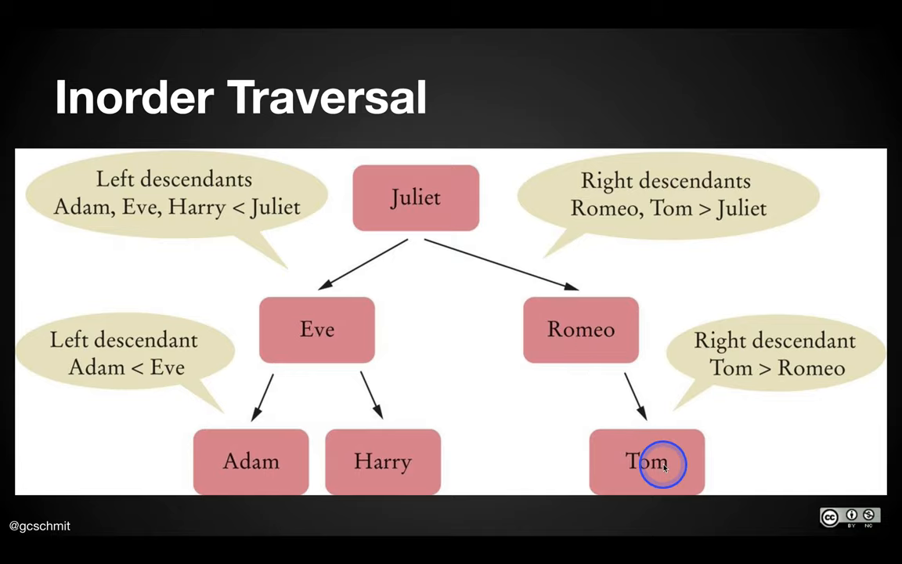
Step: Display the Inorder Traversal slide with the Juliet name tree
left_click(647, 462)
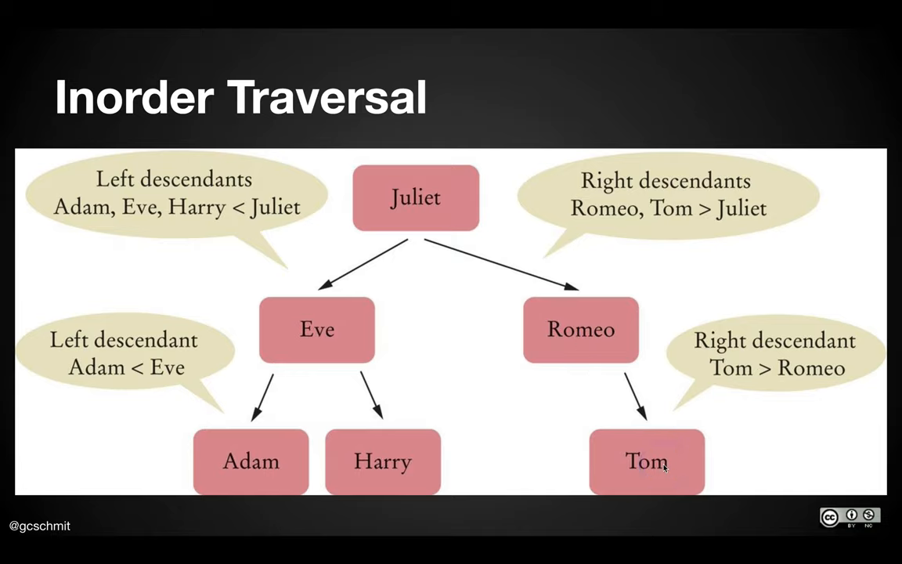